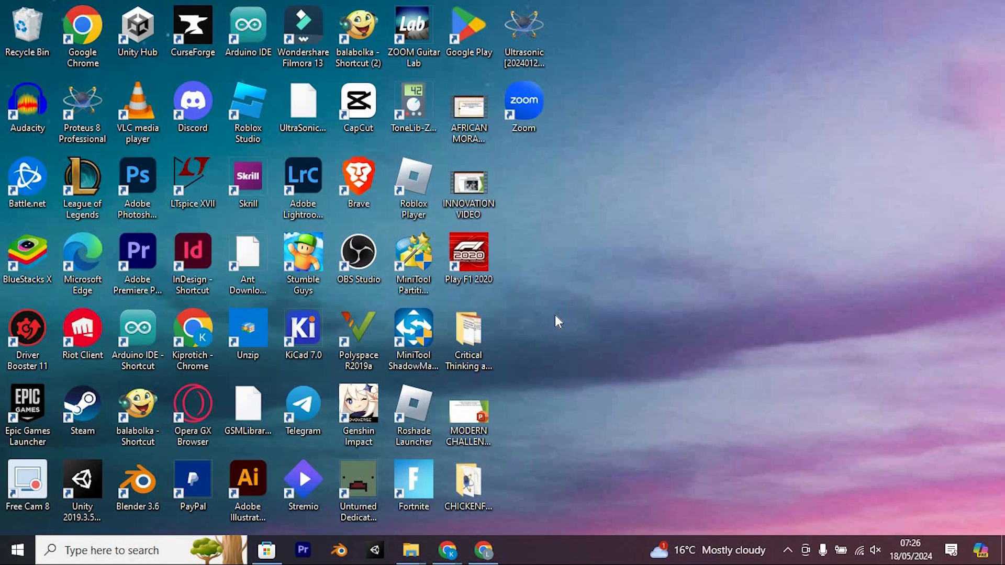
mouse_move(695, 552)
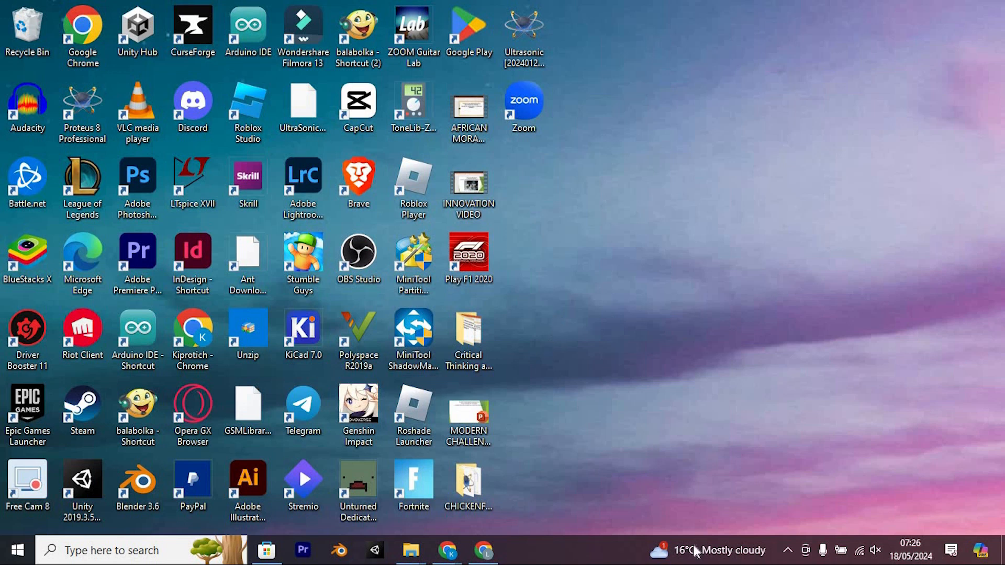
mouse_move(548, 343)
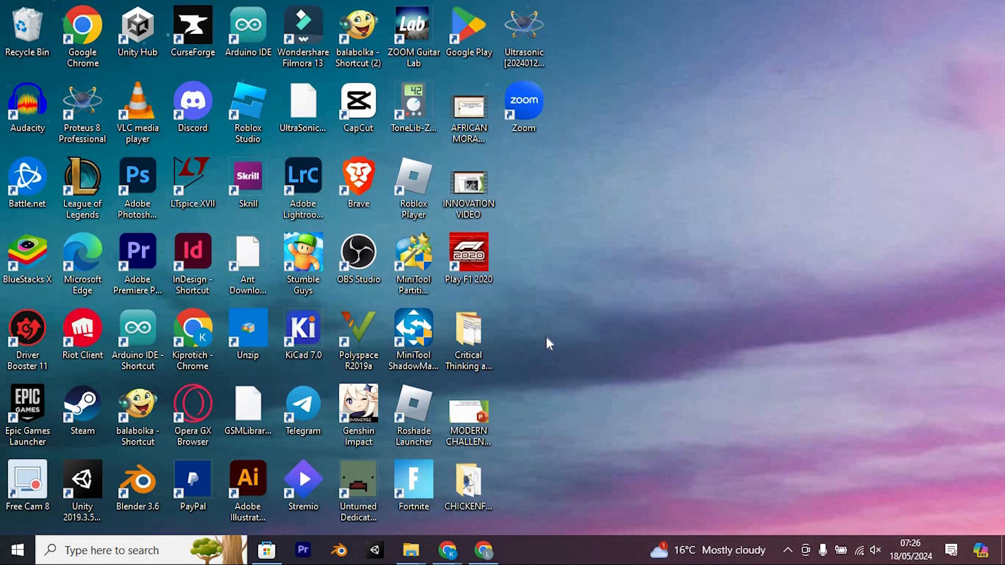
mouse_move(540, 298)
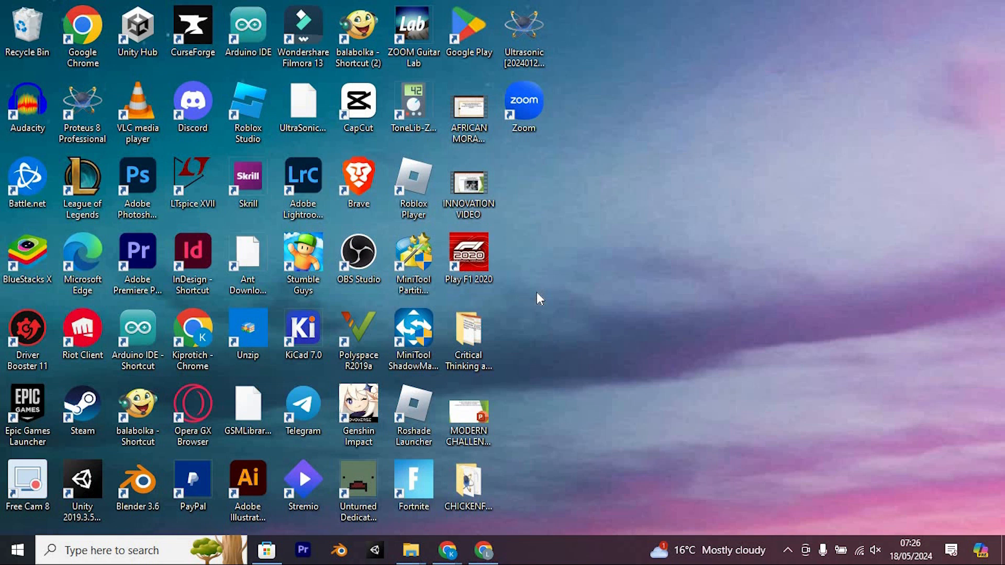
mouse_move(554, 280)
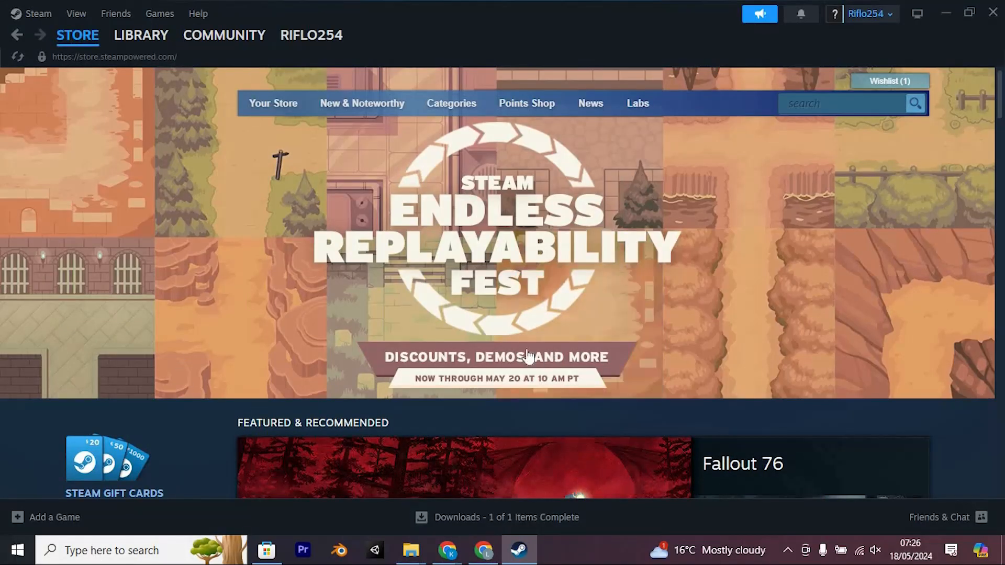
- Scroll briefly through the freshly loaded Steam store front page
scroll("down", 3)
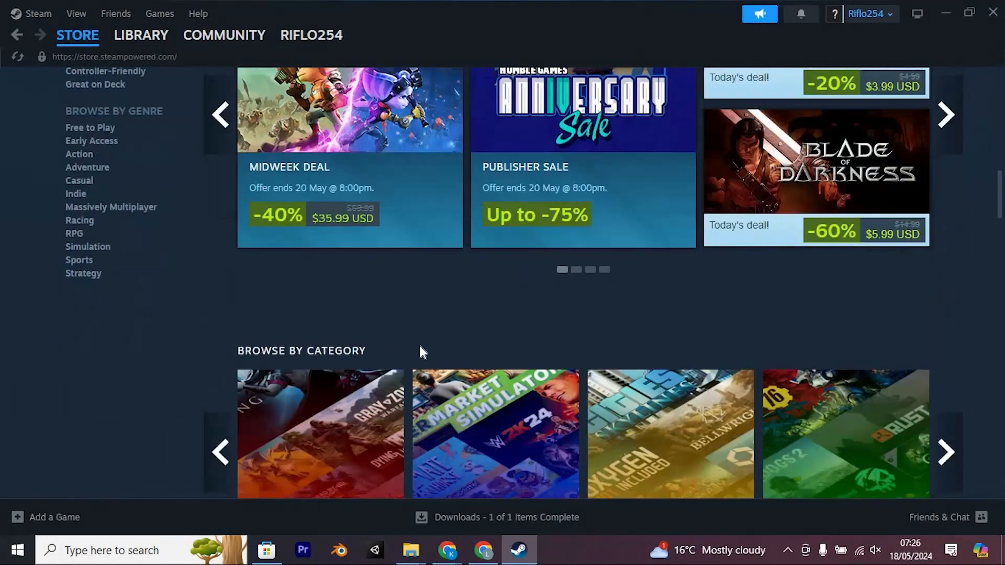
scroll("up", 3)
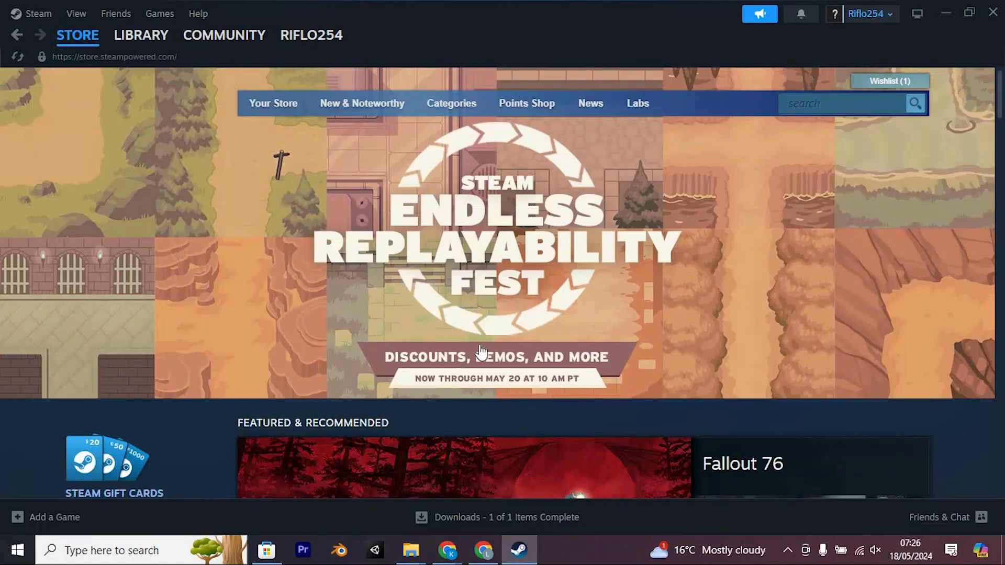
- Search the store for "spider man m" and pick the Marvel's Spider-Man: Miles Morales suggestion
left_click(846, 103)
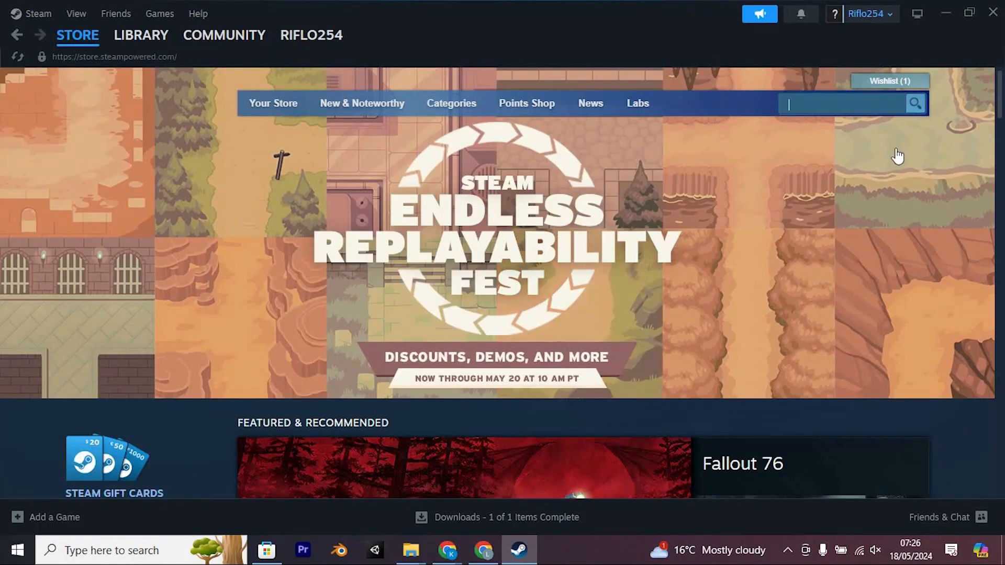
type("s")
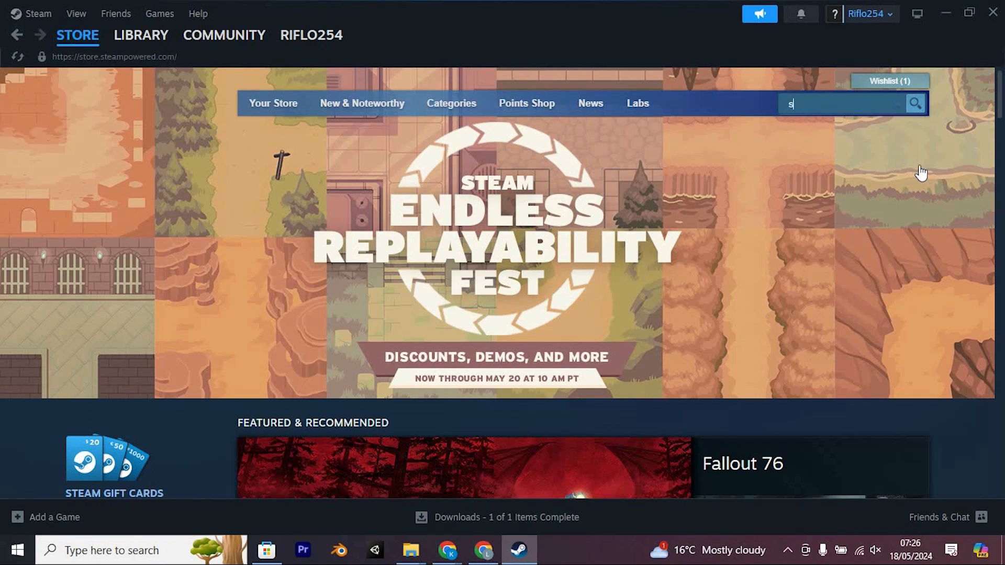
type("spider man m")
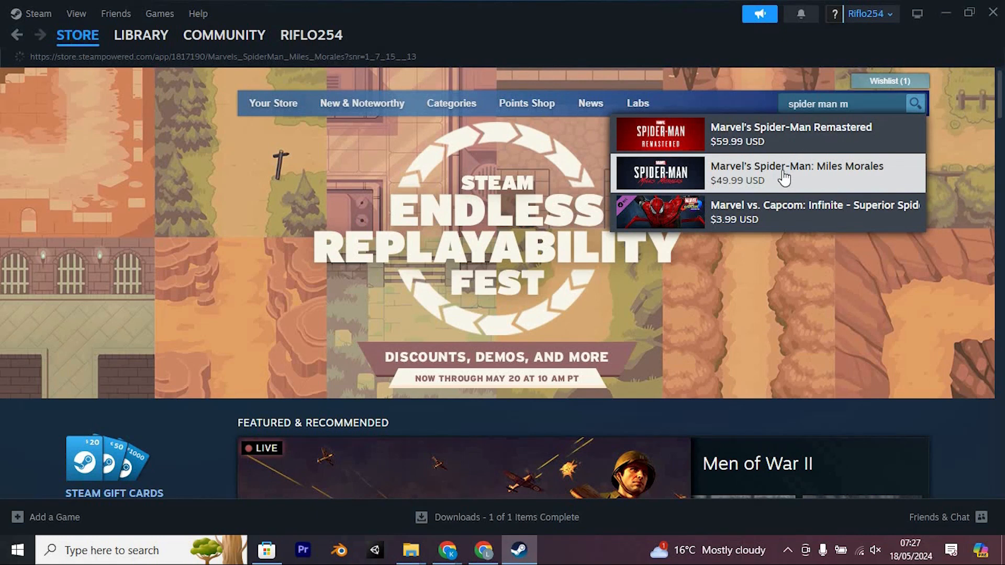
left_click(795, 173)
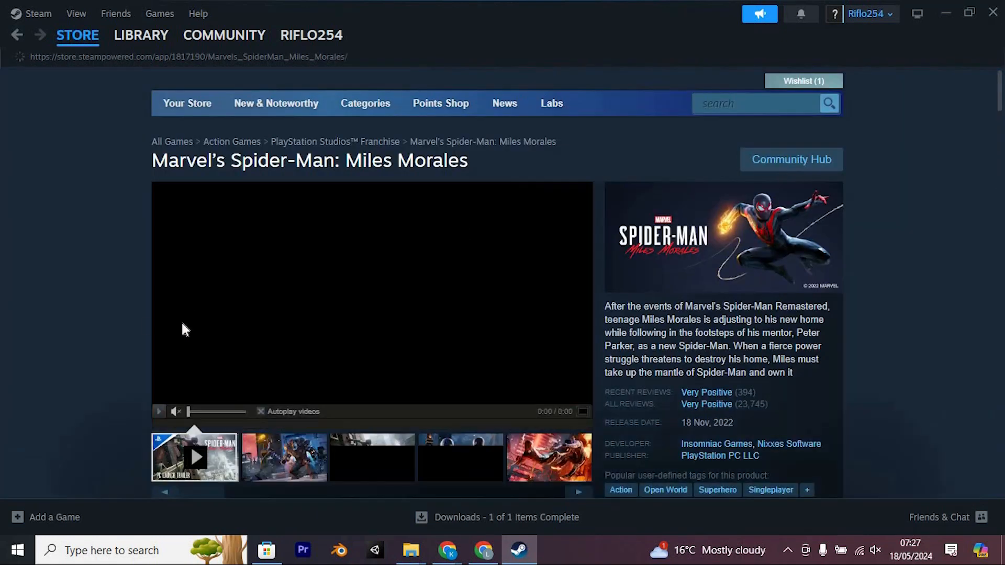
- Add Miles Morales to the cart and go to the cart, now holding two copies totaling $99.98
scroll("down", 3)
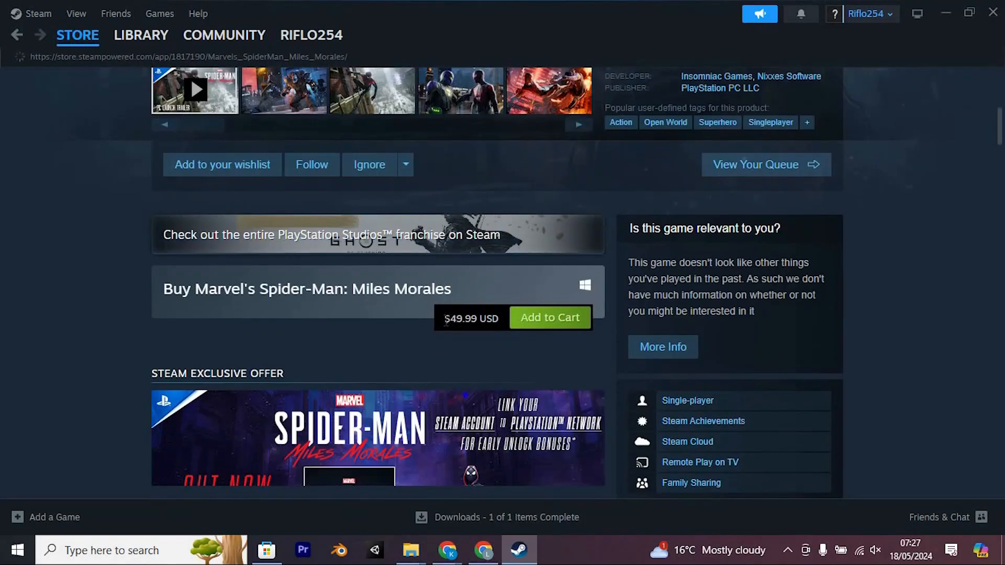
scroll("down", 3)
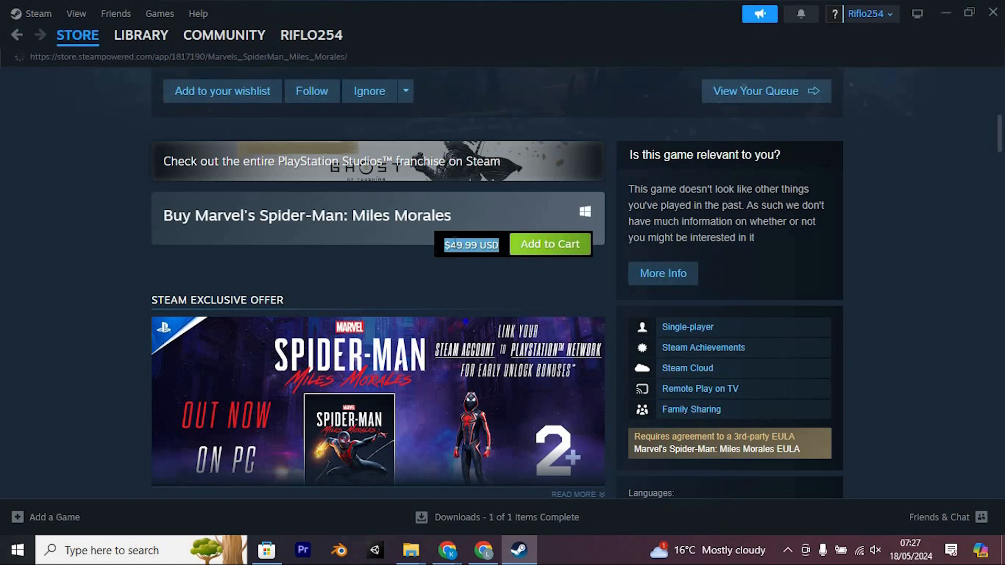
left_click(549, 243)
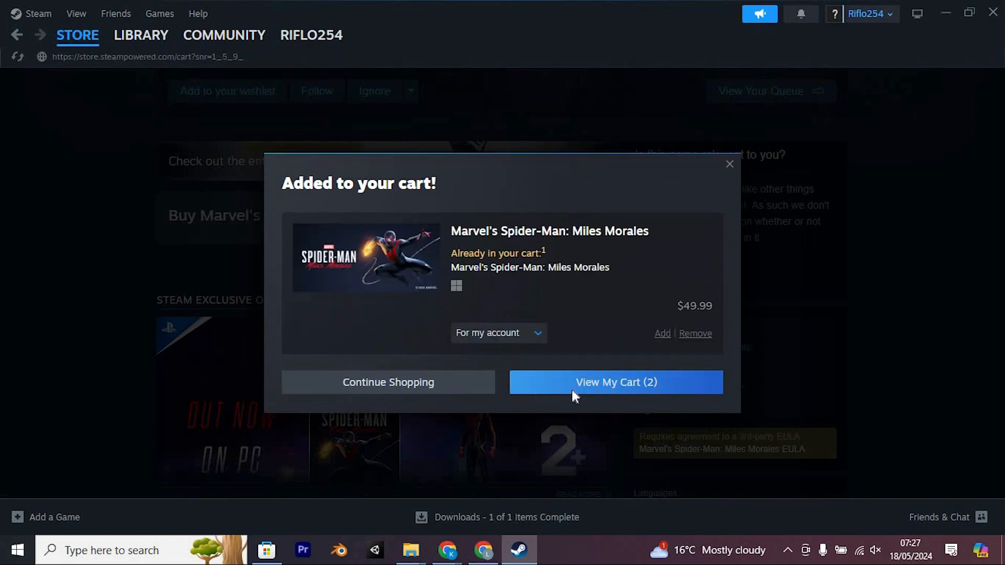
left_click(615, 382)
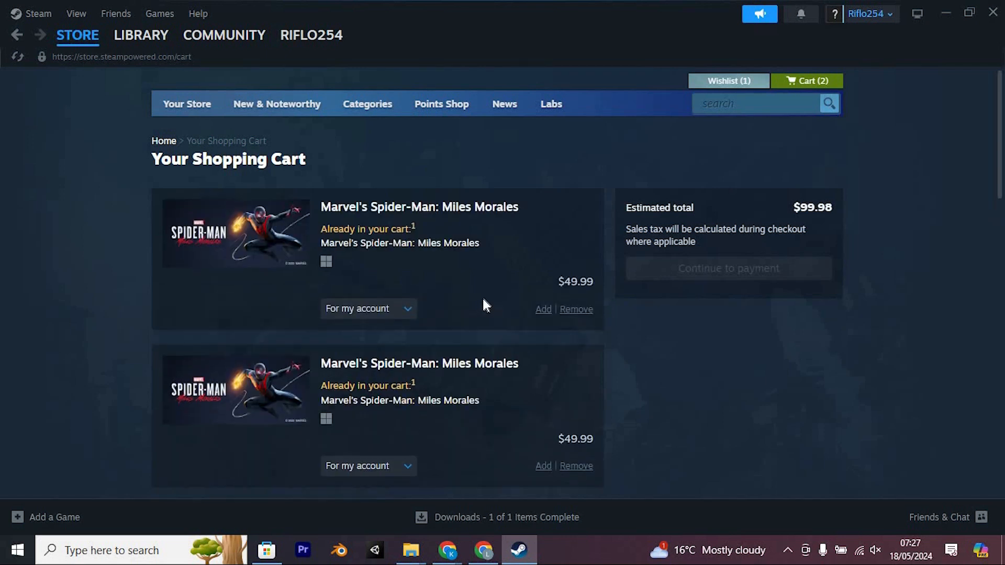
scroll("down", 3)
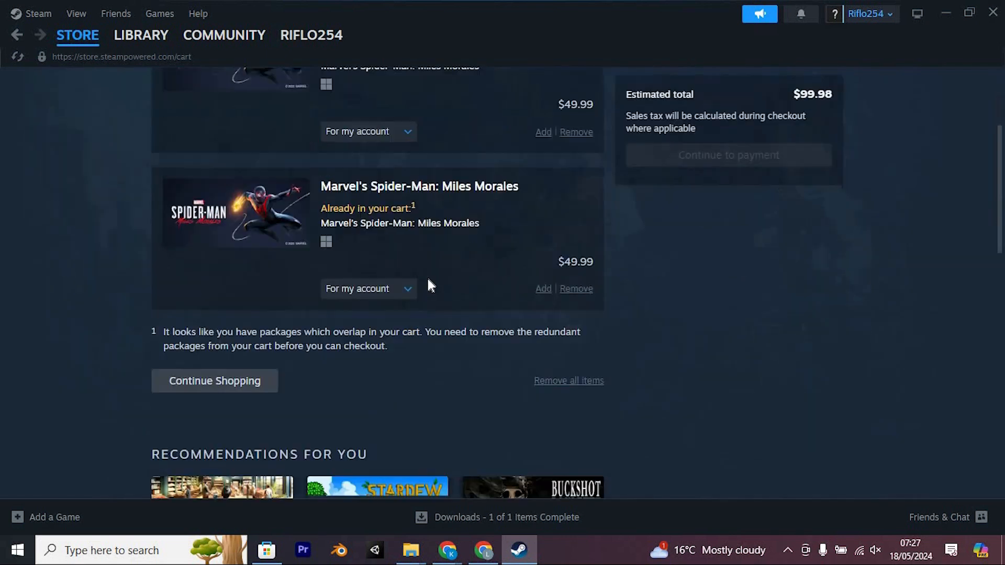
scroll("up", 3)
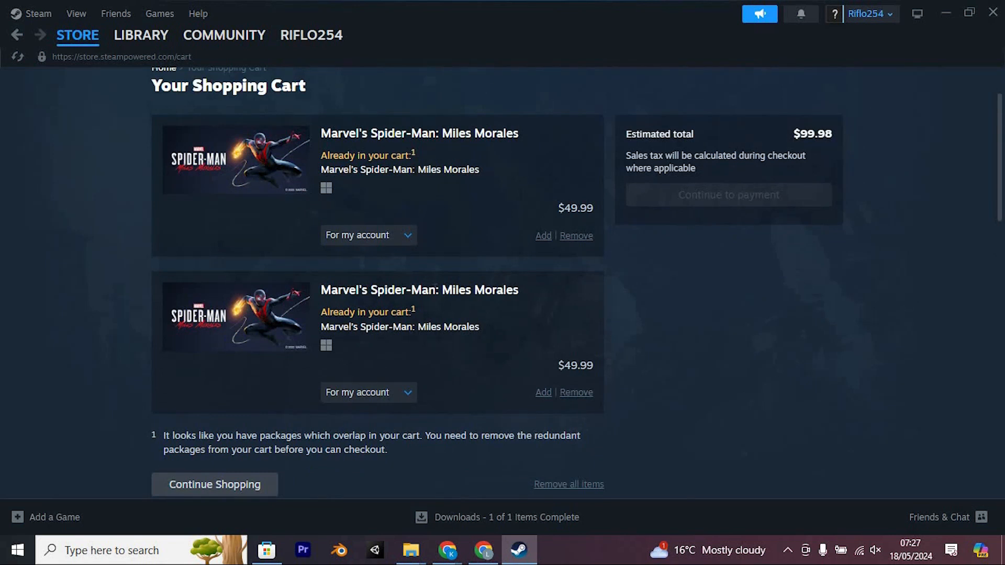
scroll("down", 3)
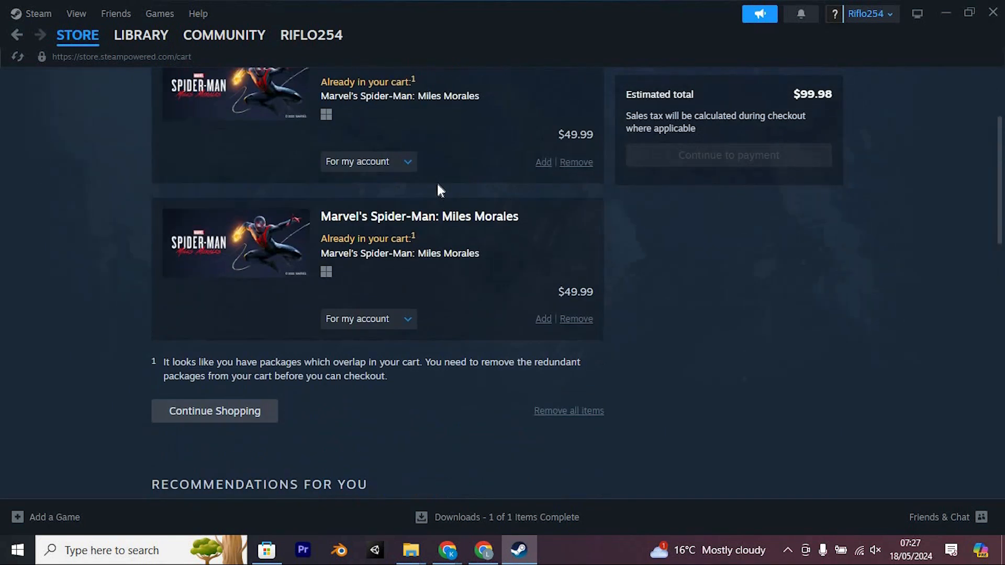
scroll("down", 3)
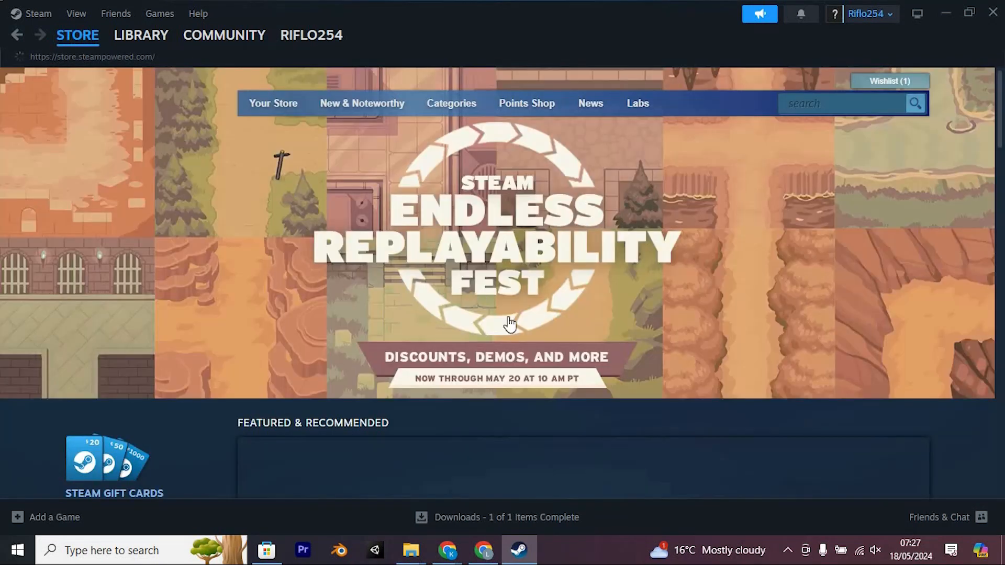
- Scroll the store front page down to the deals carousel
scroll("down", 3)
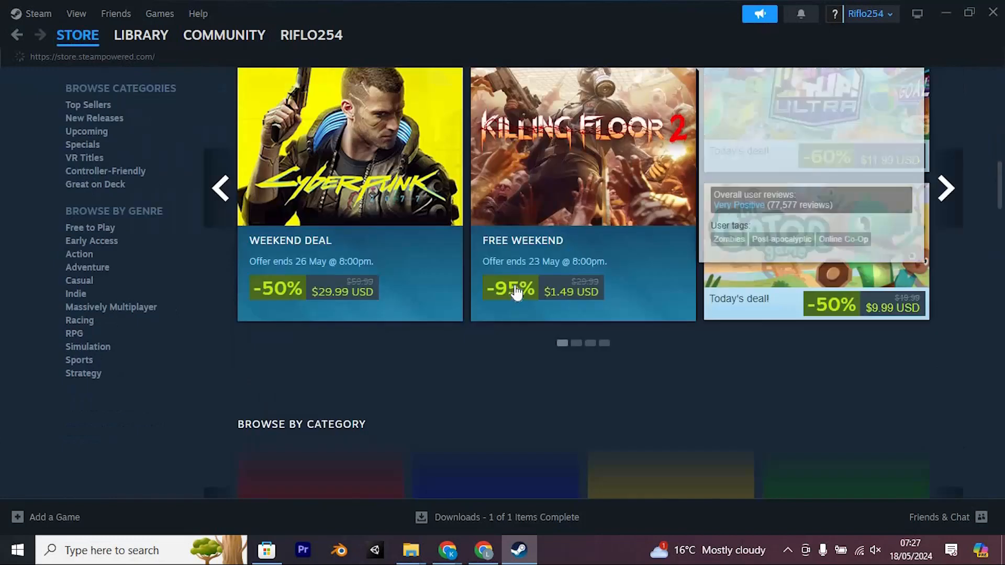